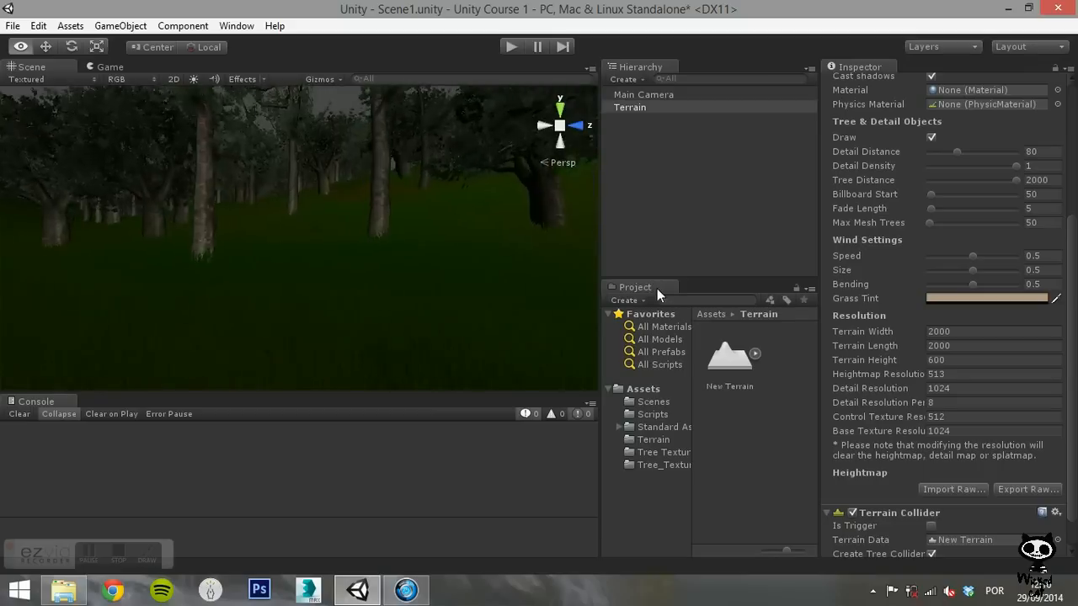
# Orbit the Scene view to look at the forested terrain from another angle.
pyautogui.moveTo(294, 236); pyautogui.dragTo(483, 242)
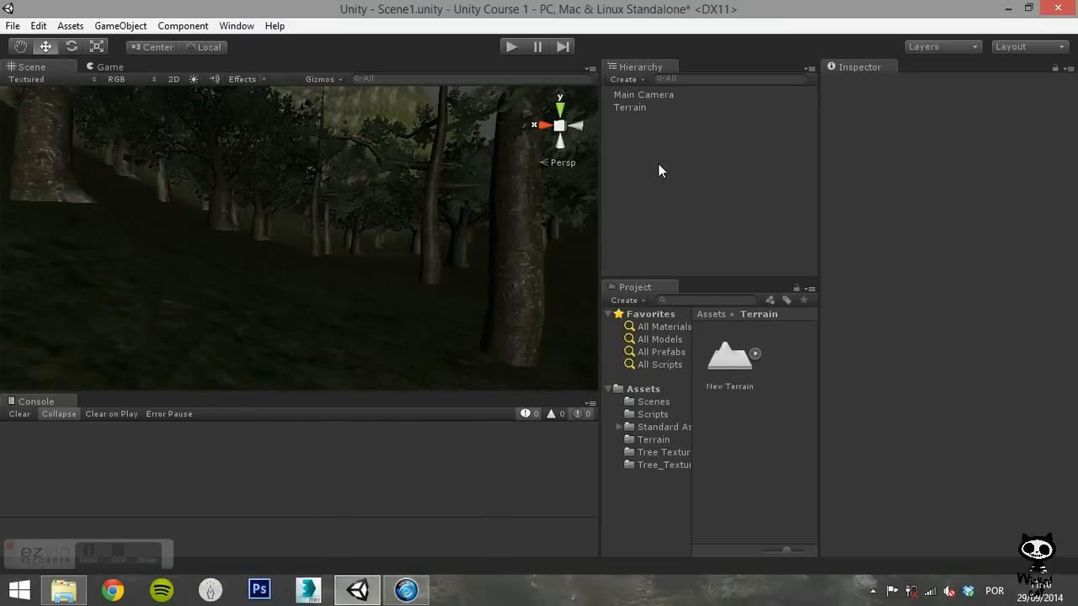
pyautogui.moveTo(632, 116)
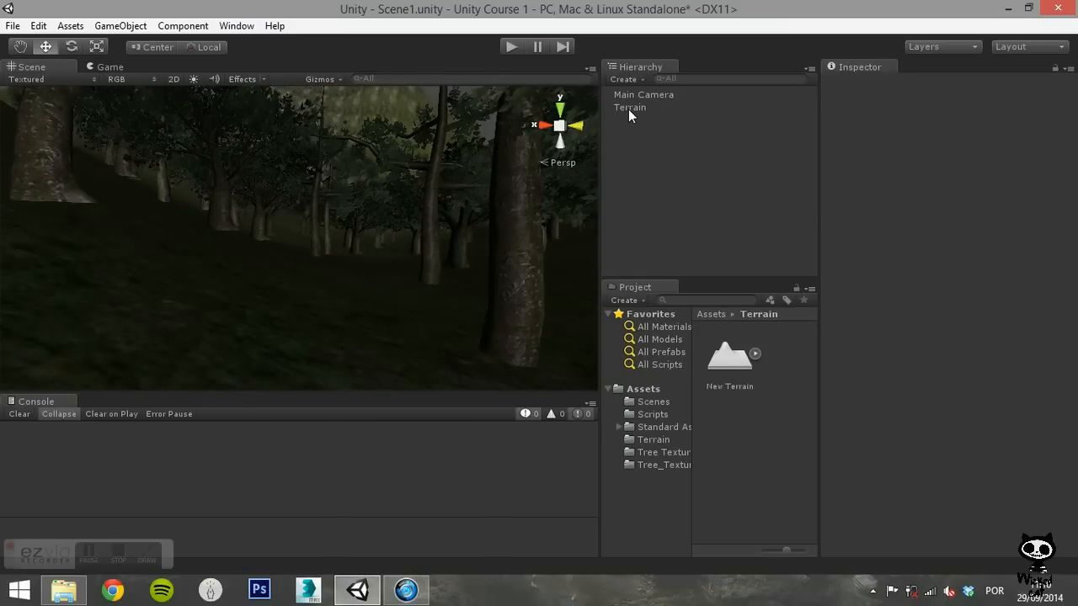
# Select the Terrain, switch to the Paint Details tool, and zoom in on it.
pyautogui.click(630, 107)
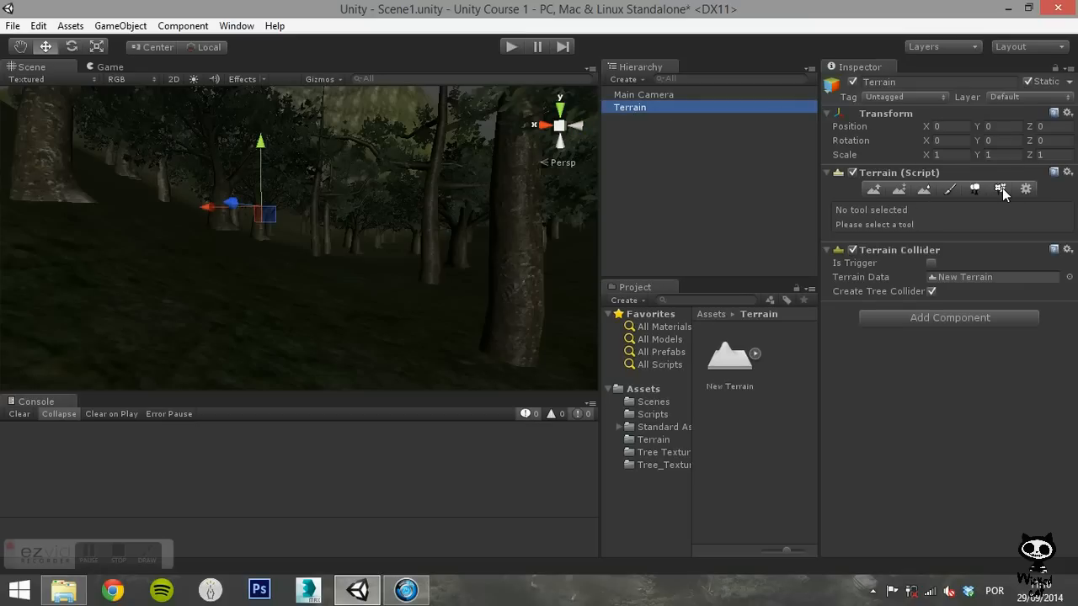
pyautogui.click(995, 188)
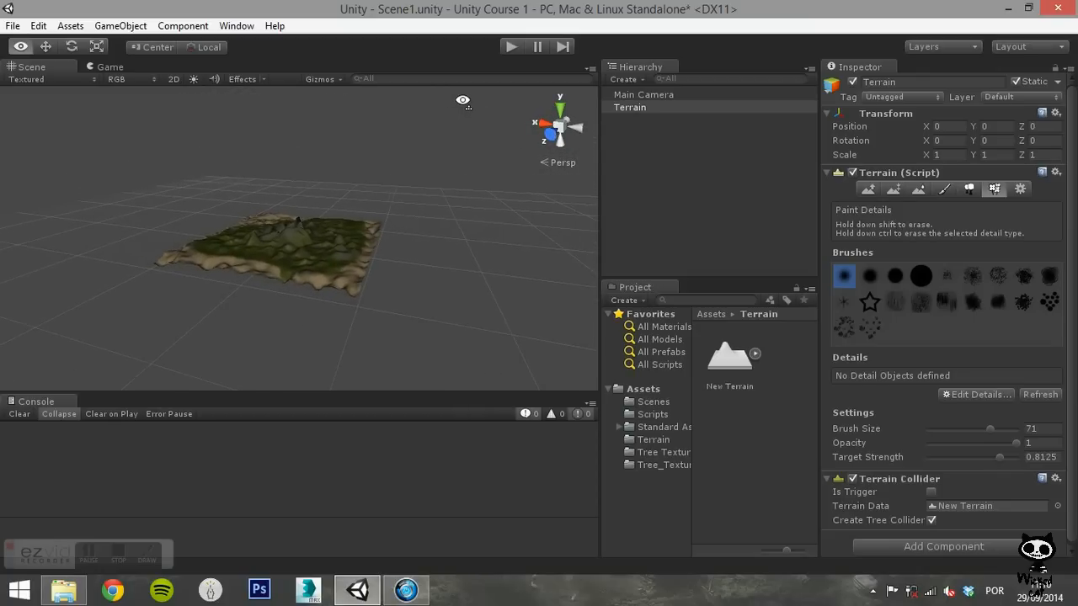
pyautogui.moveTo(462, 100); pyautogui.dragTo(431, 120)
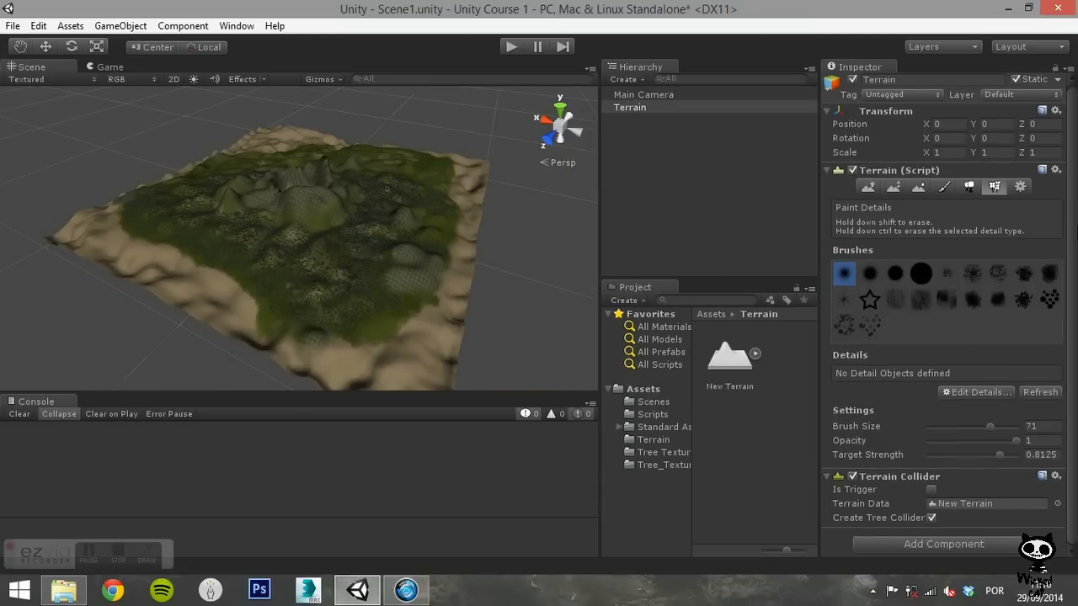
pyautogui.moveTo(951, 255)
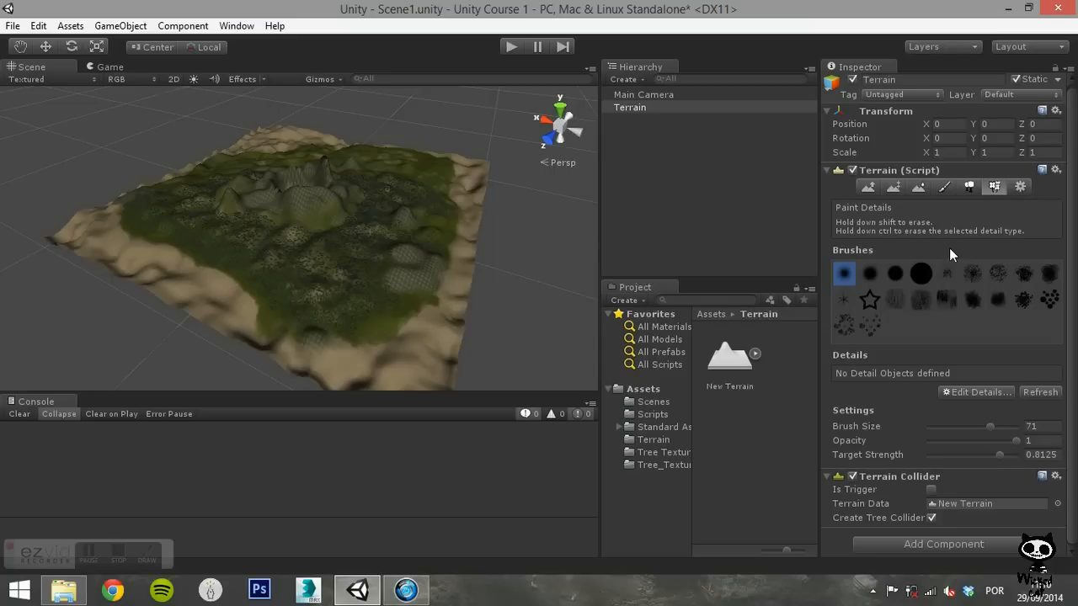
pyautogui.moveTo(991, 376)
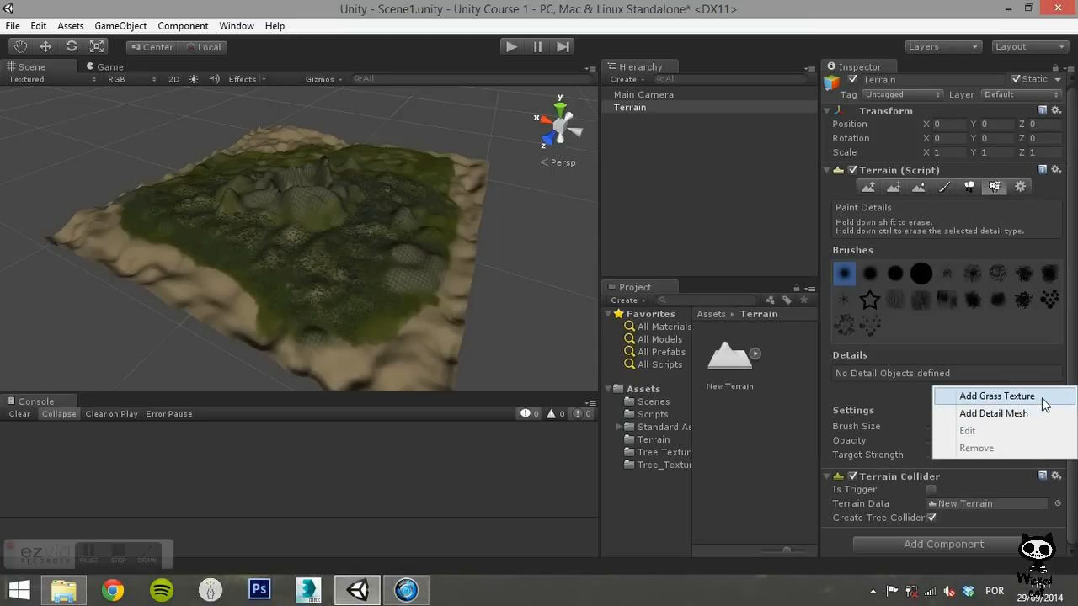
# Choose Add Grass Texture from the Edit Details menu.
pyautogui.click(997, 396)
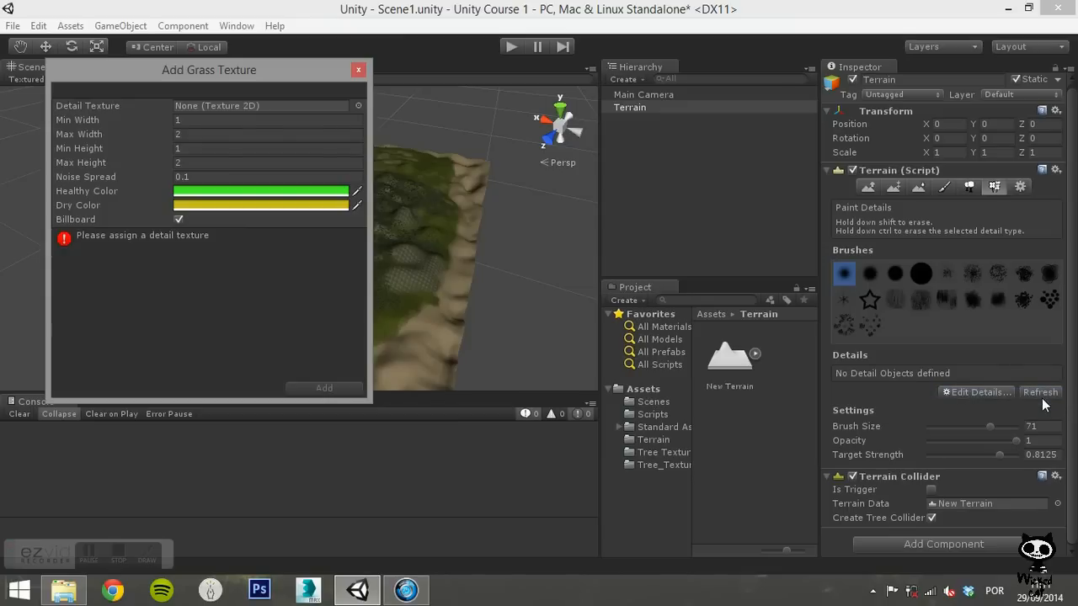
pyautogui.moveTo(299, 303)
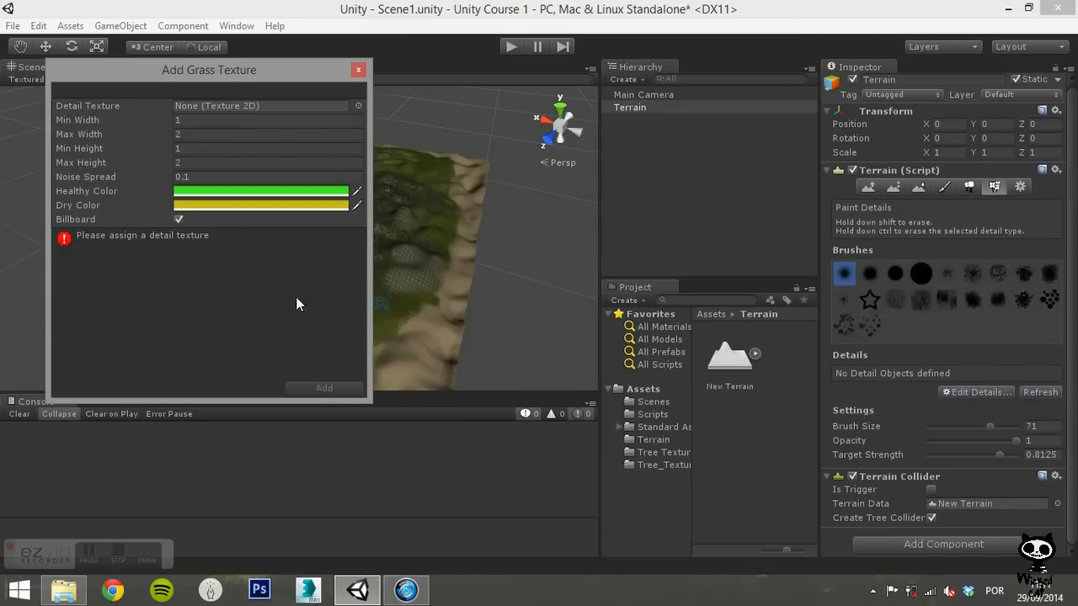
pyautogui.moveTo(137, 195)
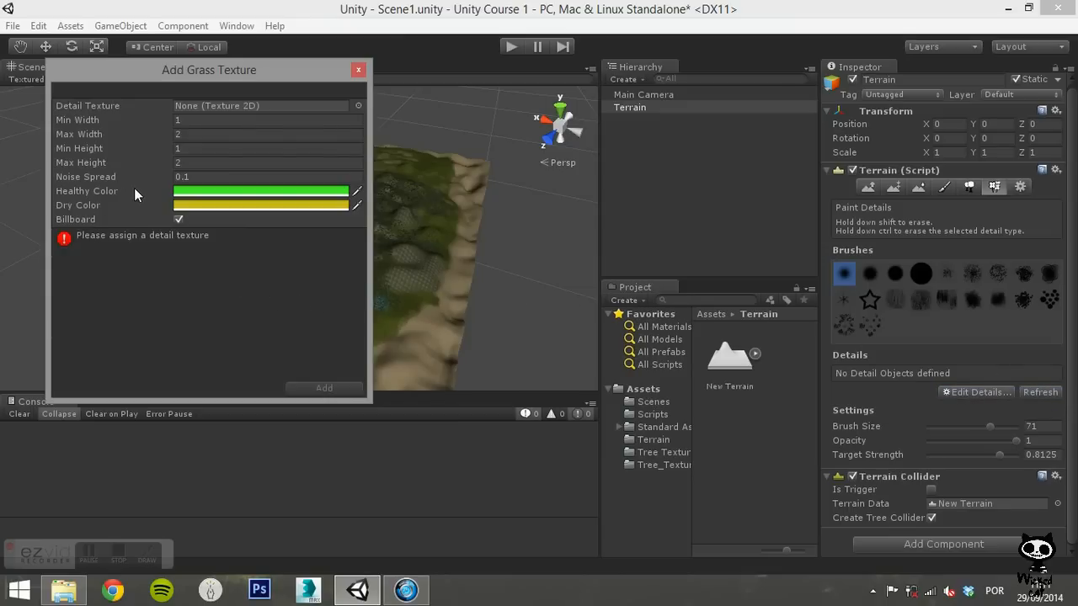
pyautogui.moveTo(154, 187)
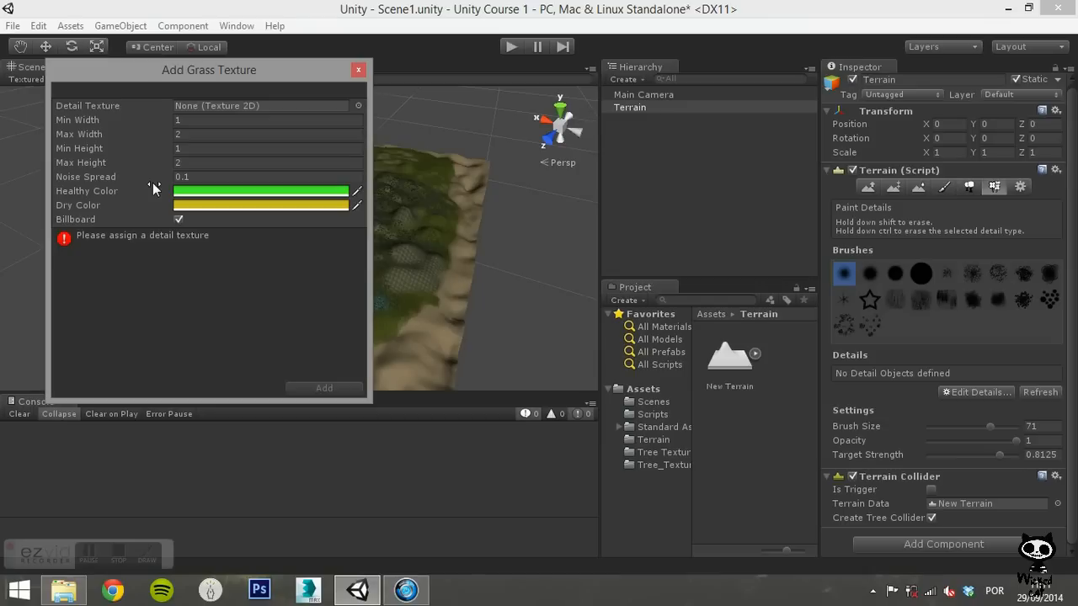
pyautogui.moveTo(343, 106)
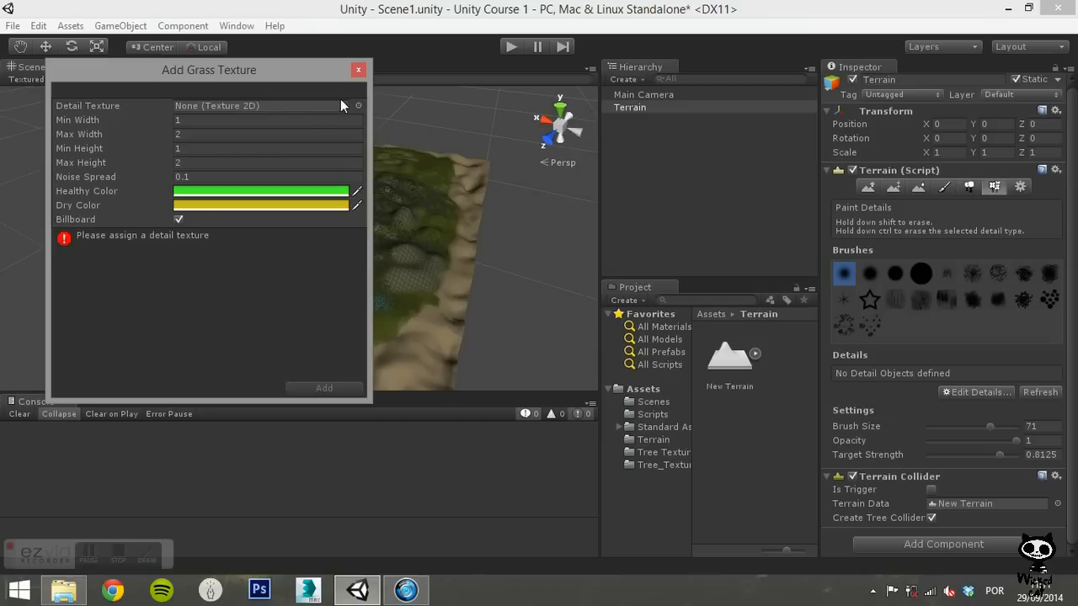
# Assign the Grass texture as the detail texture and add it.
pyautogui.click(357, 105)
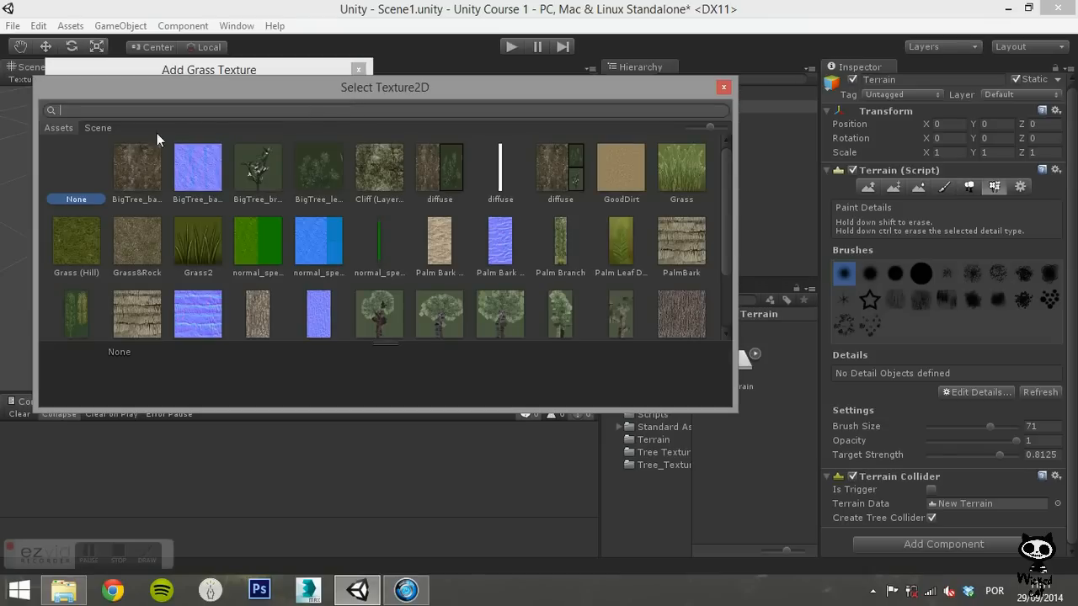
pyautogui.moveTo(692, 180)
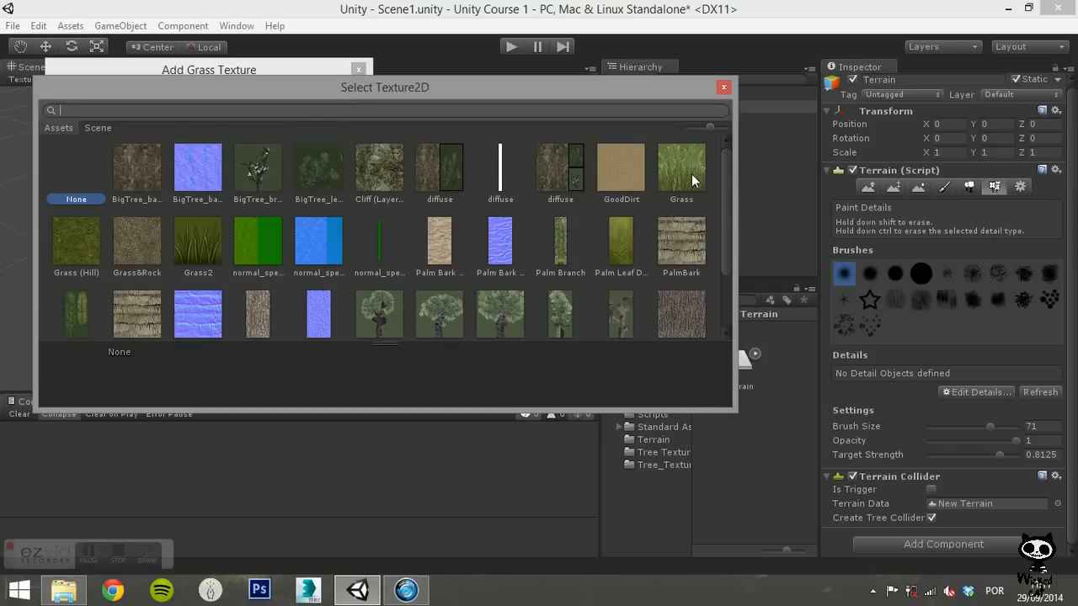
pyautogui.click(680, 168)
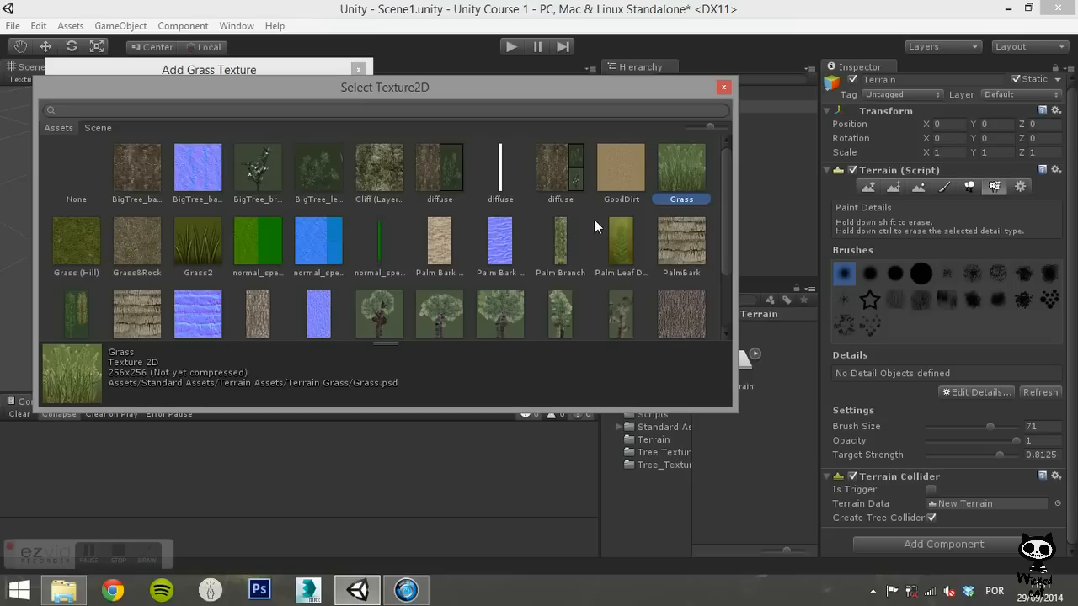
pyautogui.doubleClick(682, 167)
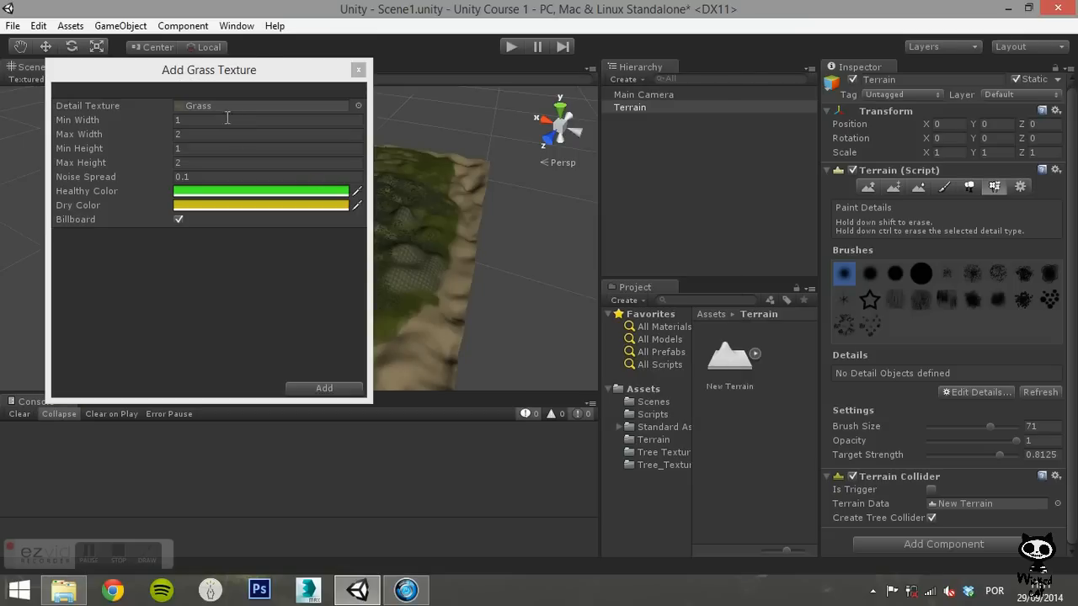
pyautogui.moveTo(289, 339)
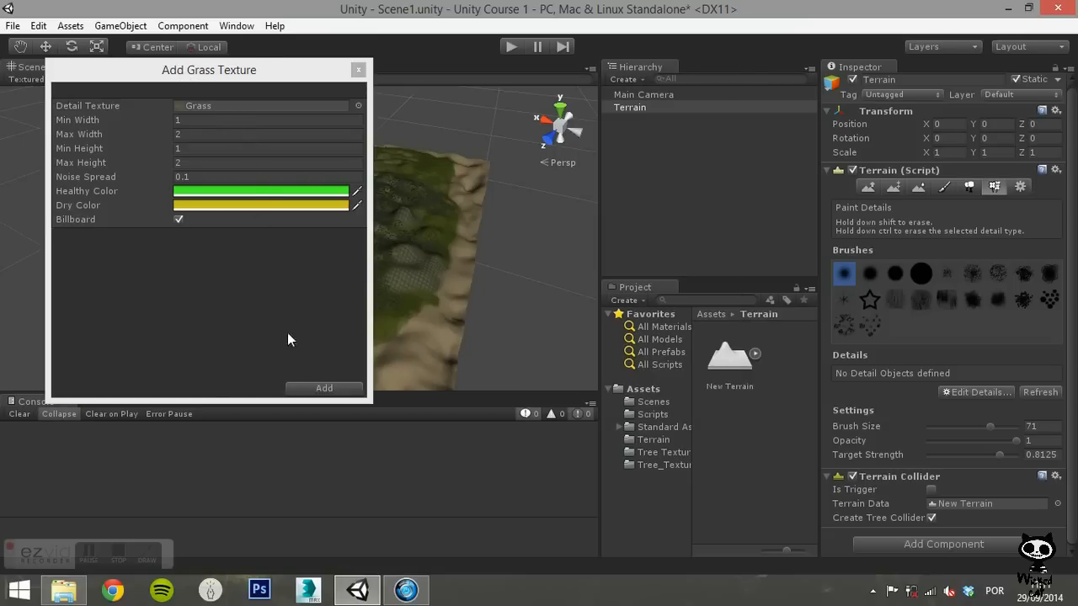
pyautogui.click(324, 388)
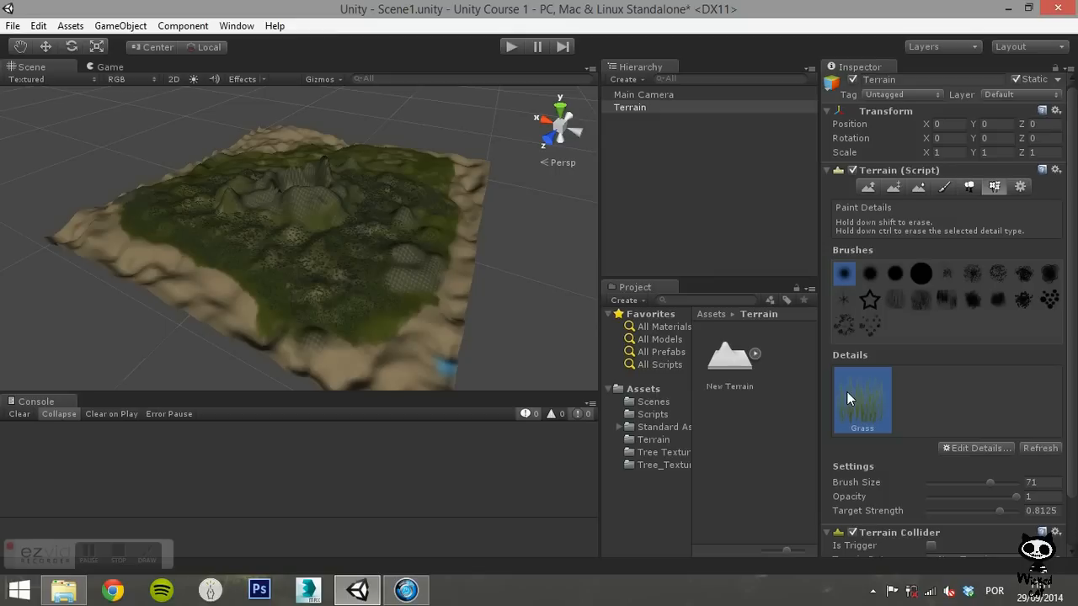
pyautogui.moveTo(958, 393)
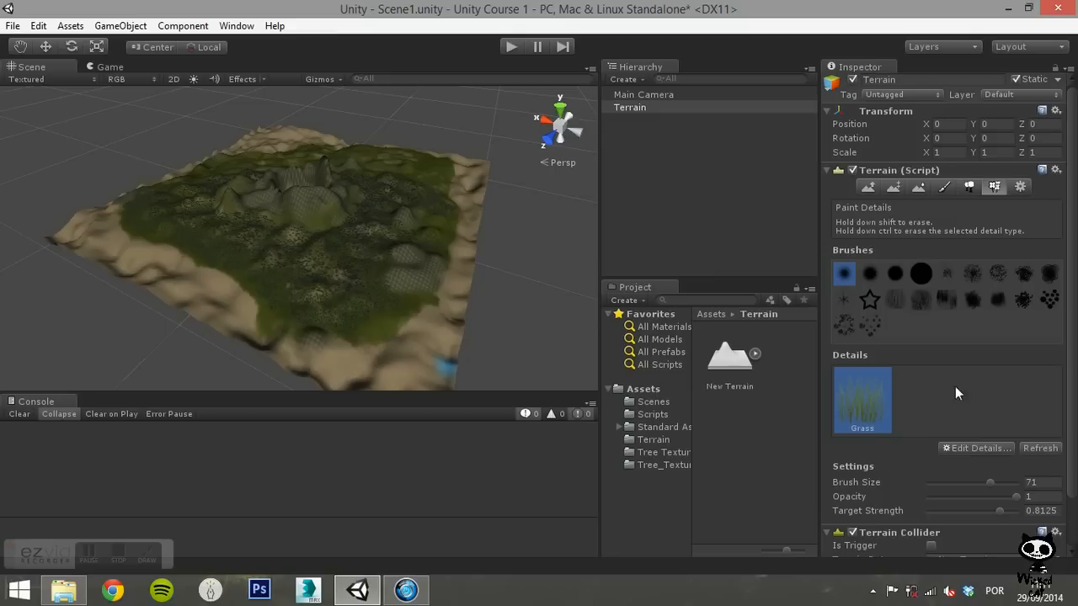
pyautogui.moveTo(996, 452)
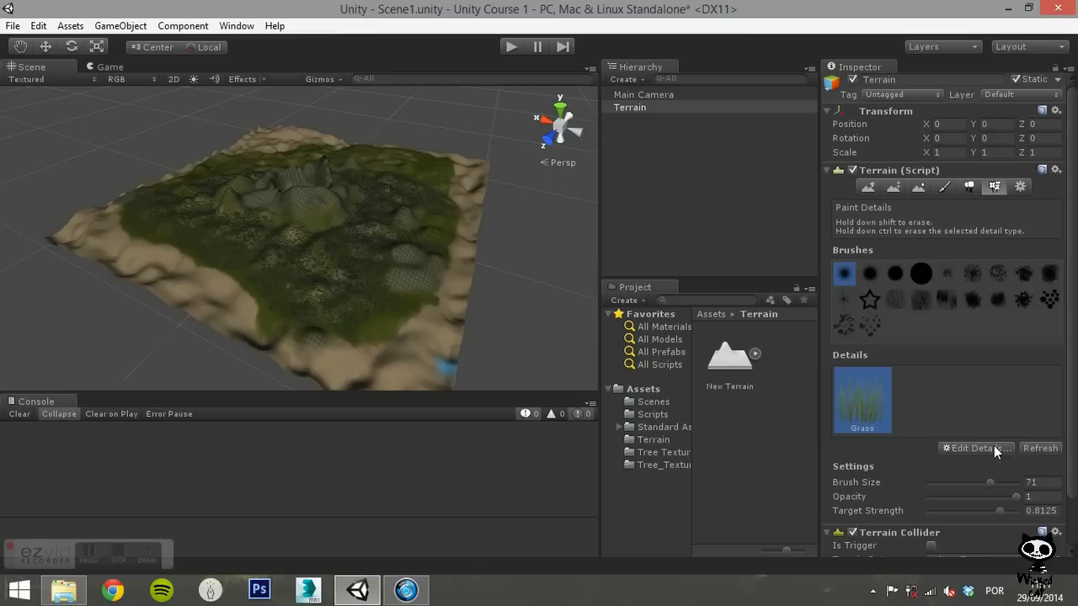
pyautogui.click(975, 448)
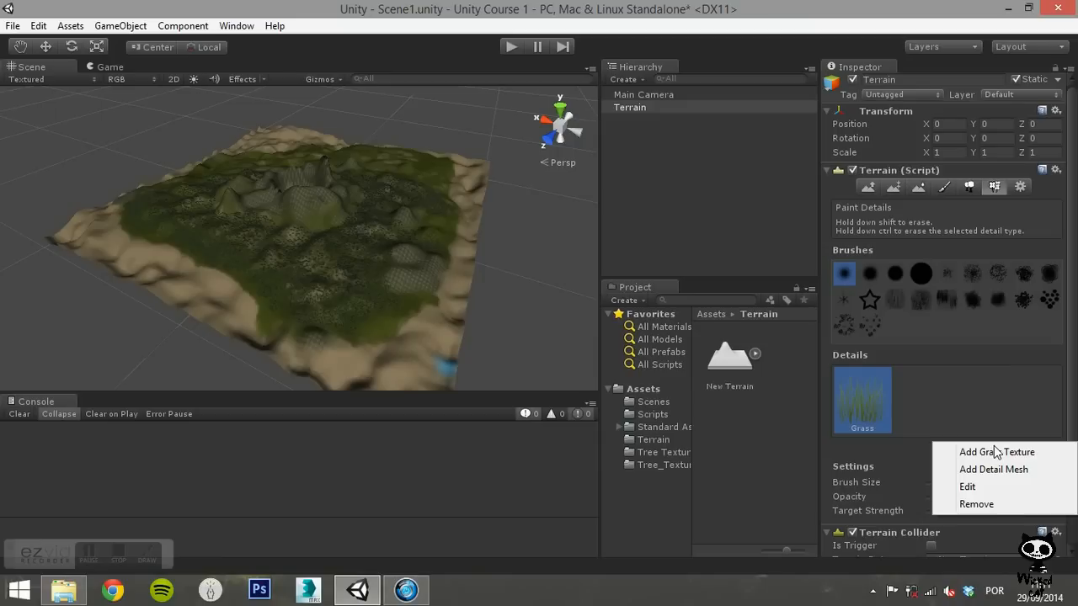
pyautogui.moveTo(993, 469)
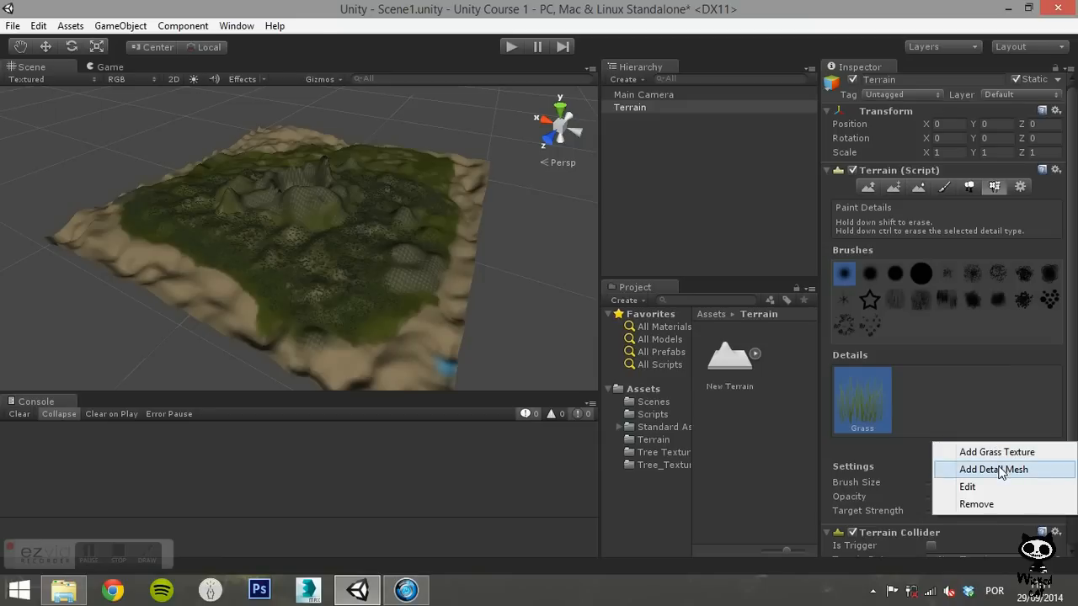
pyautogui.click(994, 469)
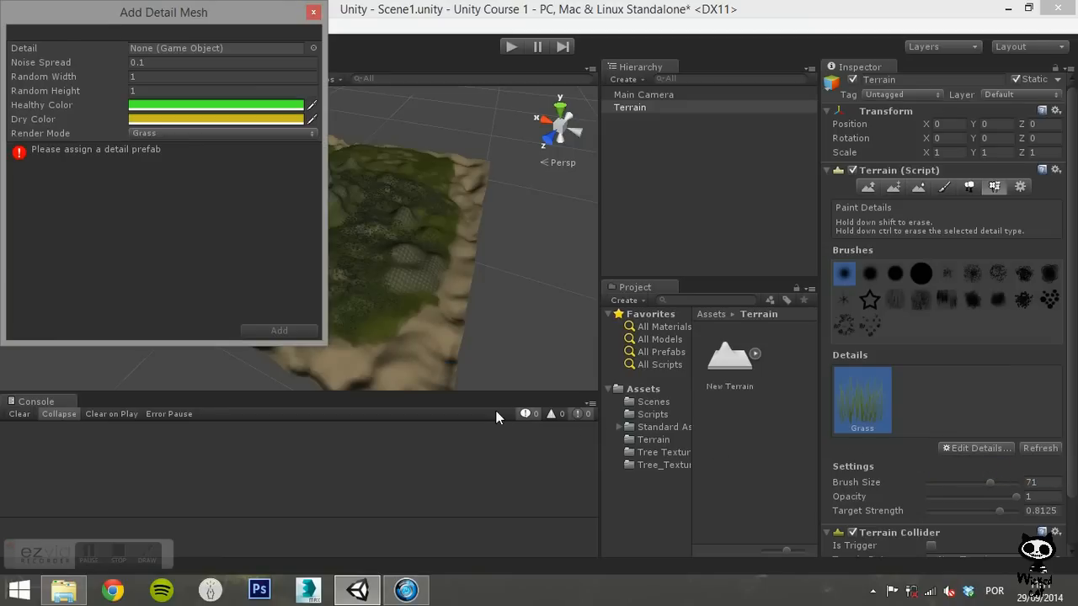
pyautogui.moveTo(203, 184)
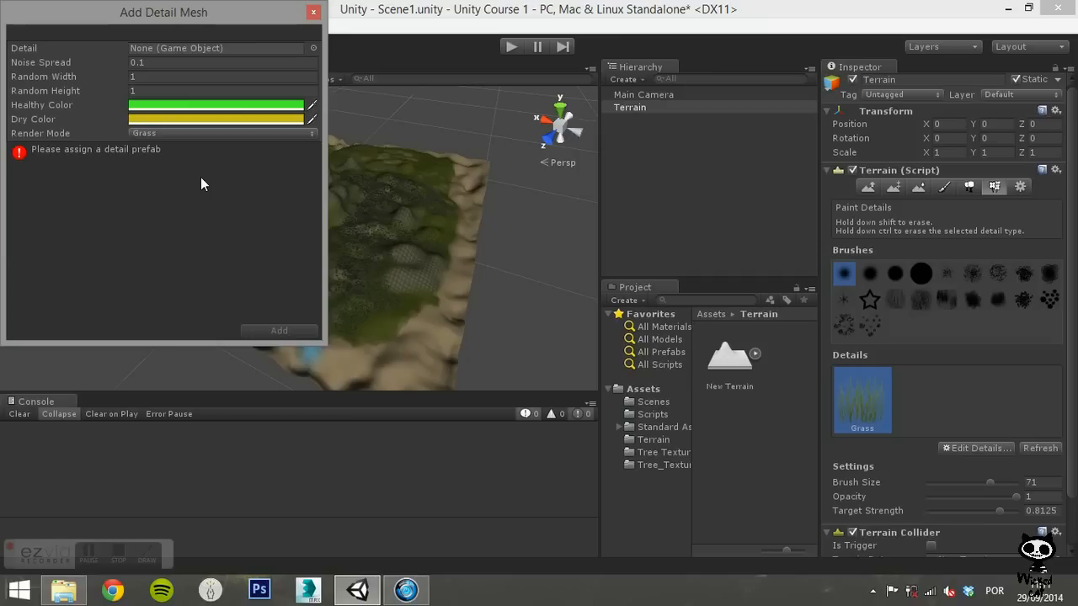
pyautogui.moveTo(247, 166)
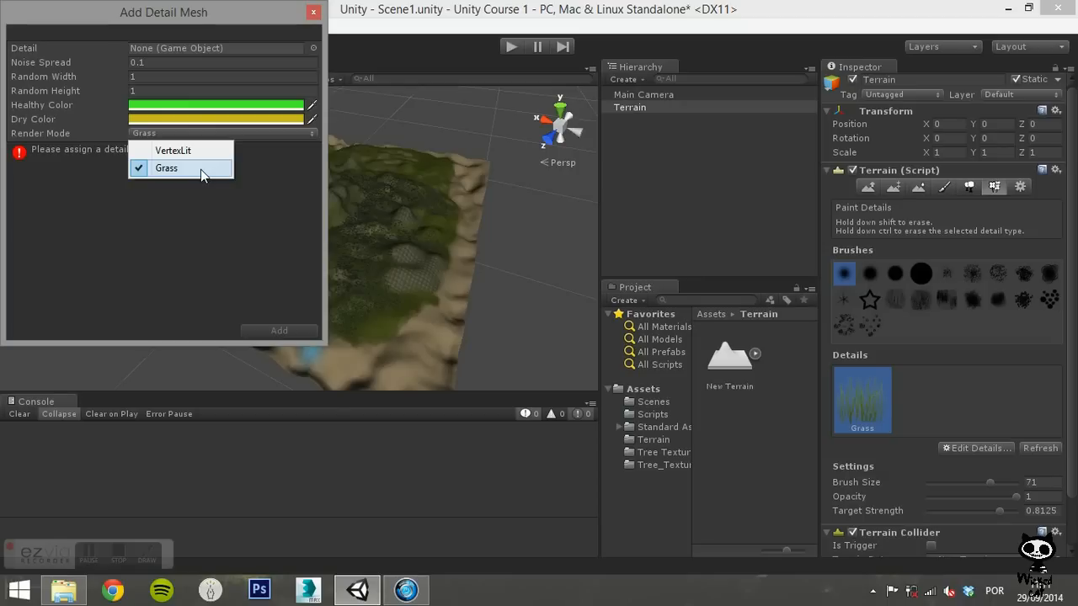
pyautogui.click(166, 167)
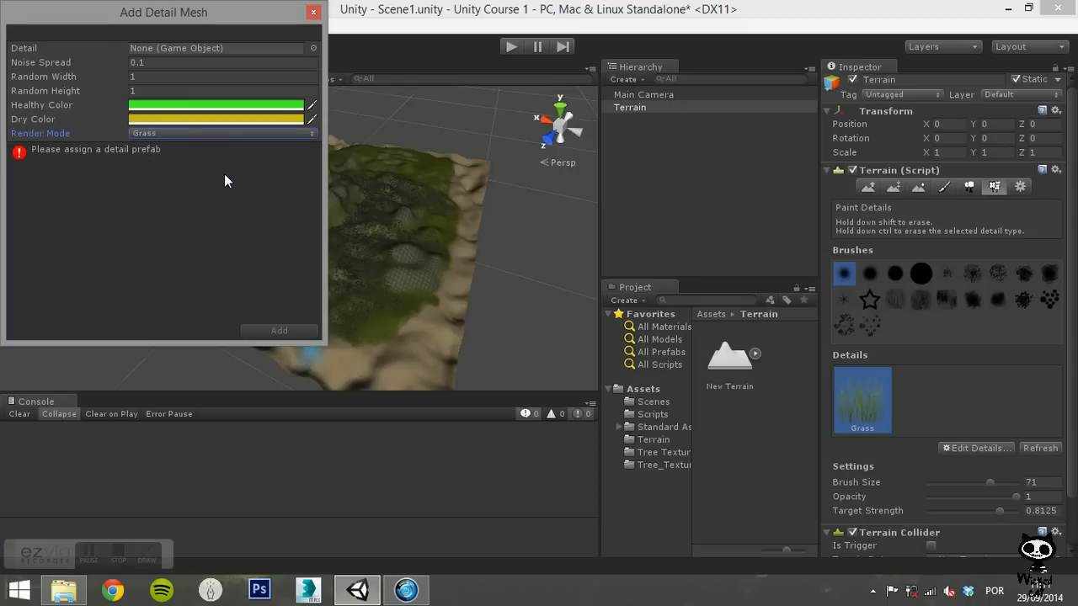
pyautogui.moveTo(301, 76)
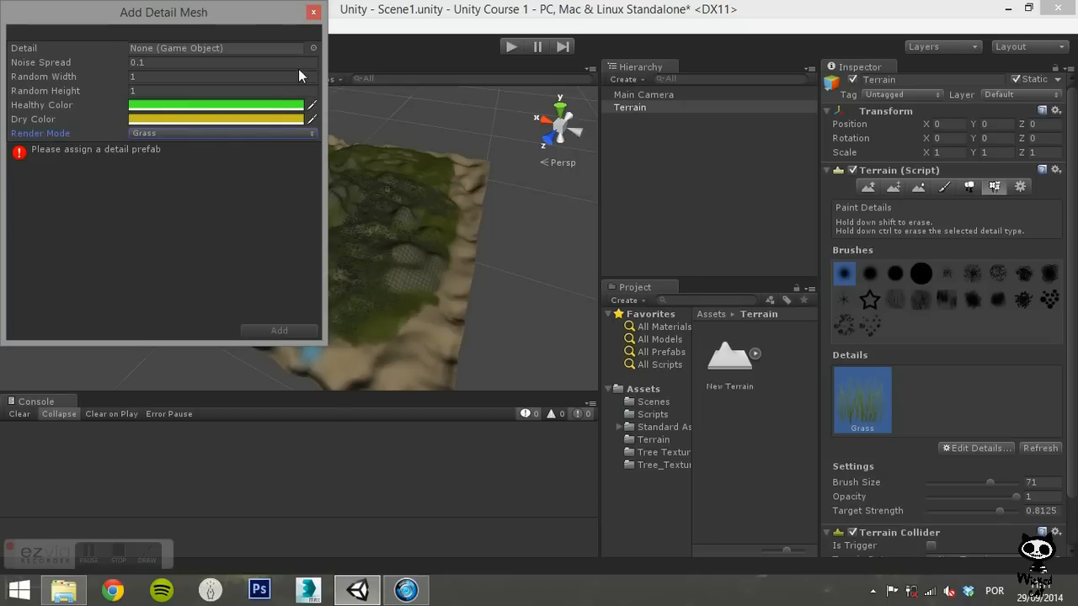
pyautogui.click(312, 48)
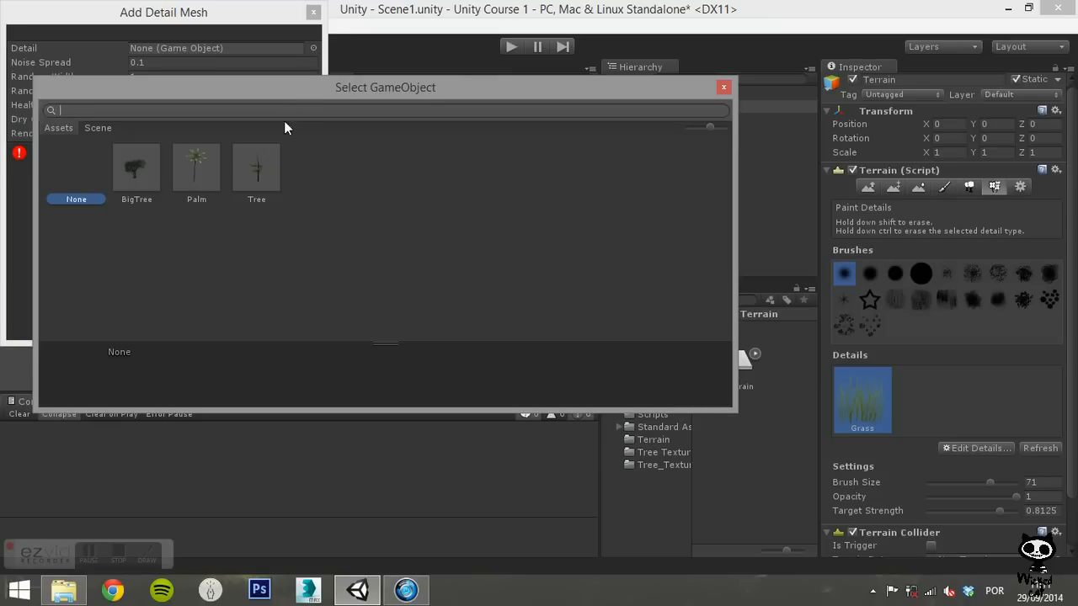
pyautogui.moveTo(274, 240)
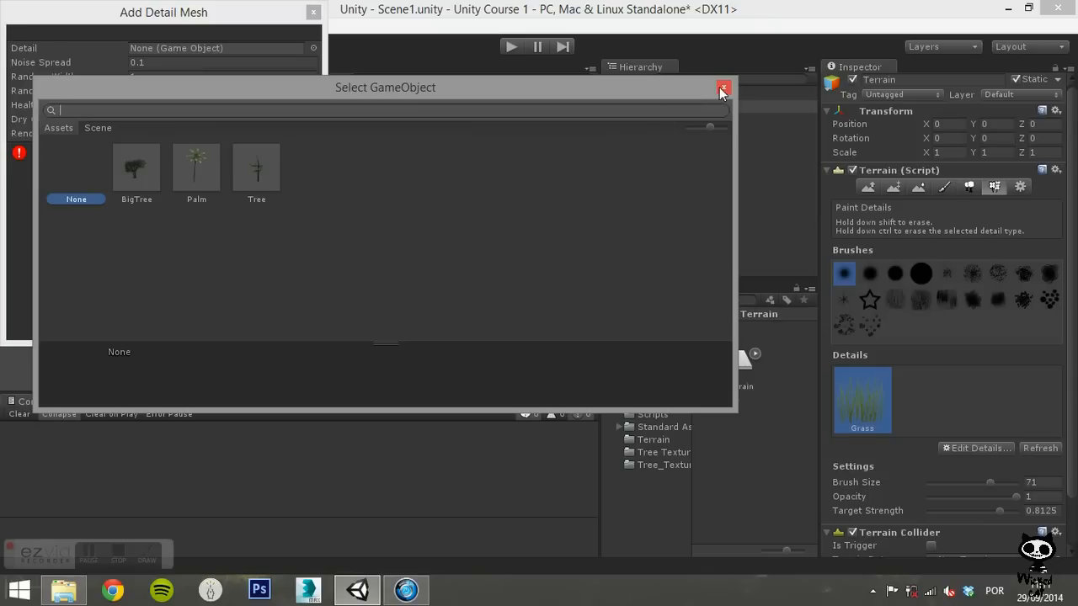
pyautogui.click(723, 89)
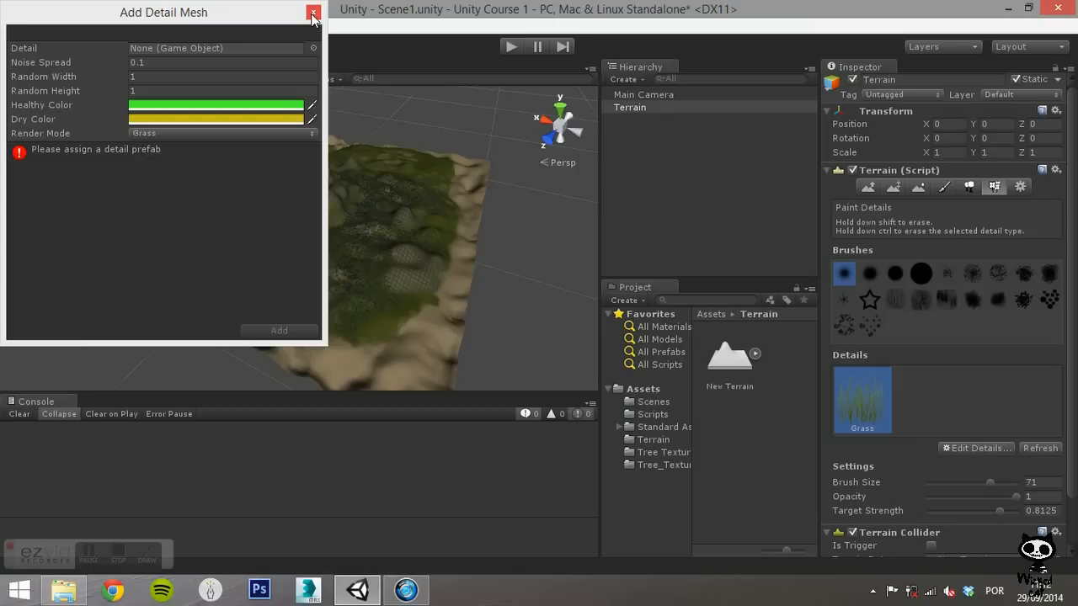
pyautogui.click(312, 13)
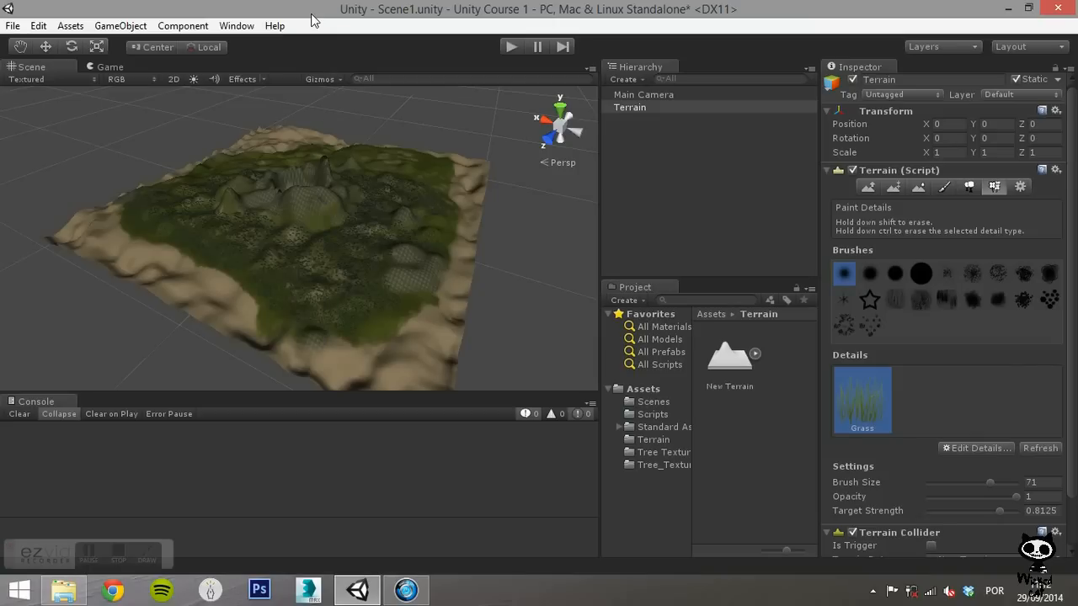
pyautogui.moveTo(1000, 300)
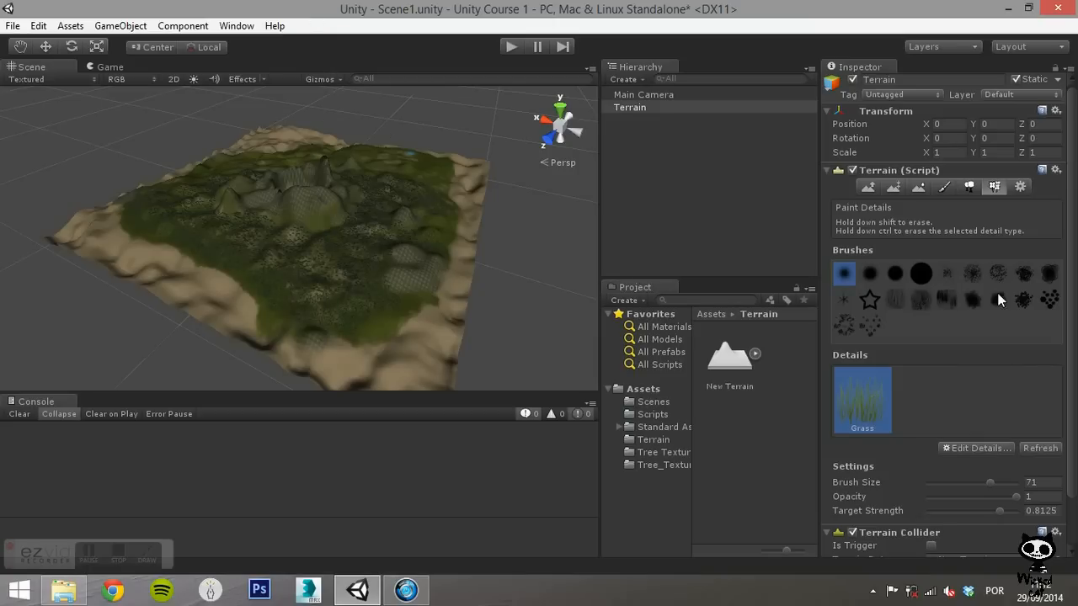
# Pick the second brush at size 89 and paint grass patches on the terrain.
pyautogui.scroll(-3)
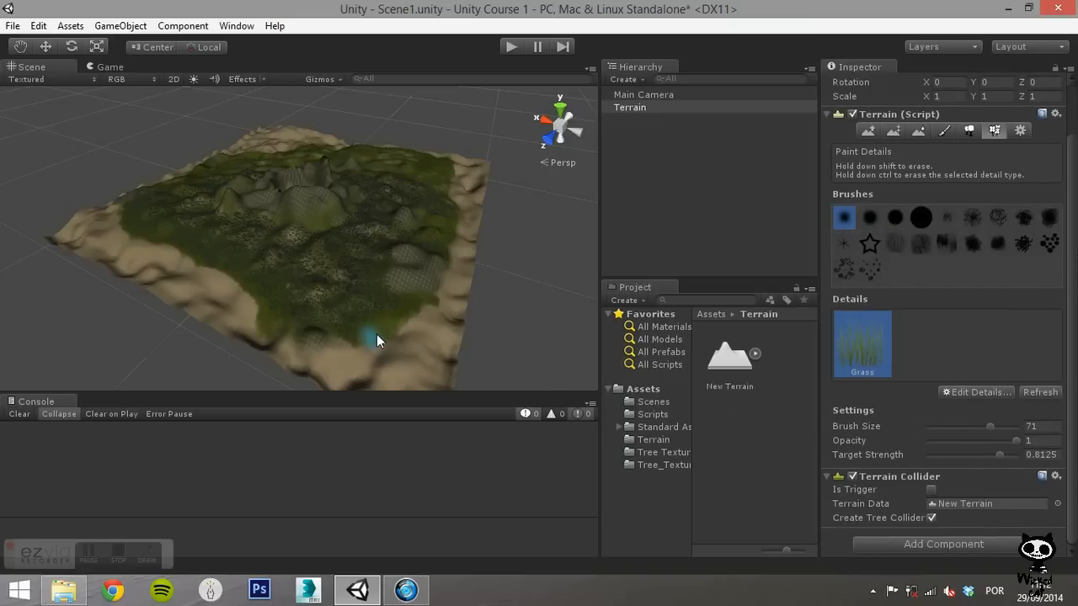
pyautogui.click(869, 217)
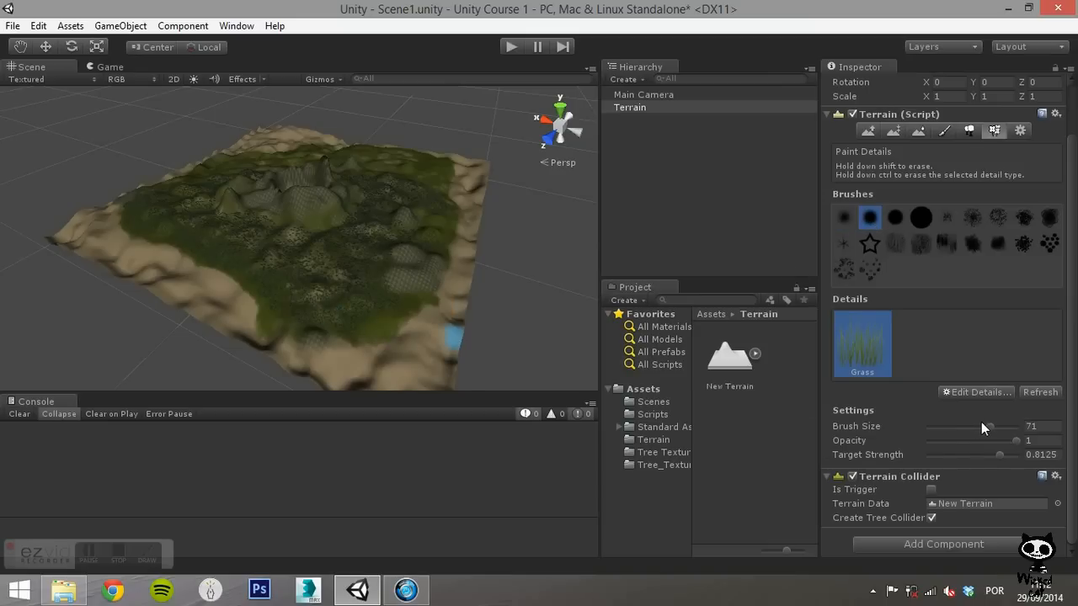
pyautogui.moveTo(984, 427); pyautogui.dragTo(1006, 427)
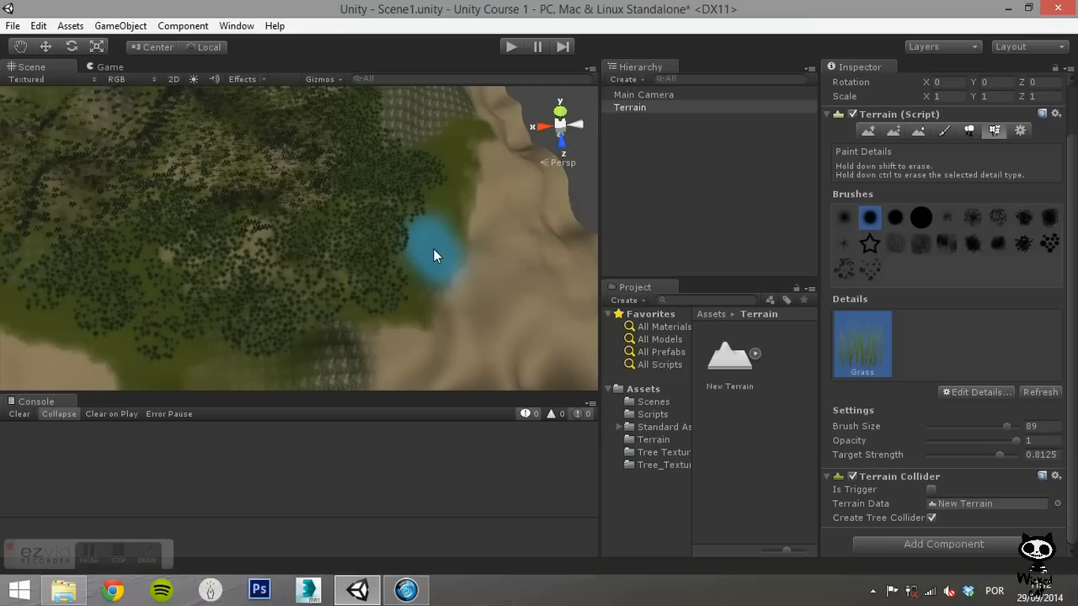
pyautogui.moveTo(484, 223)
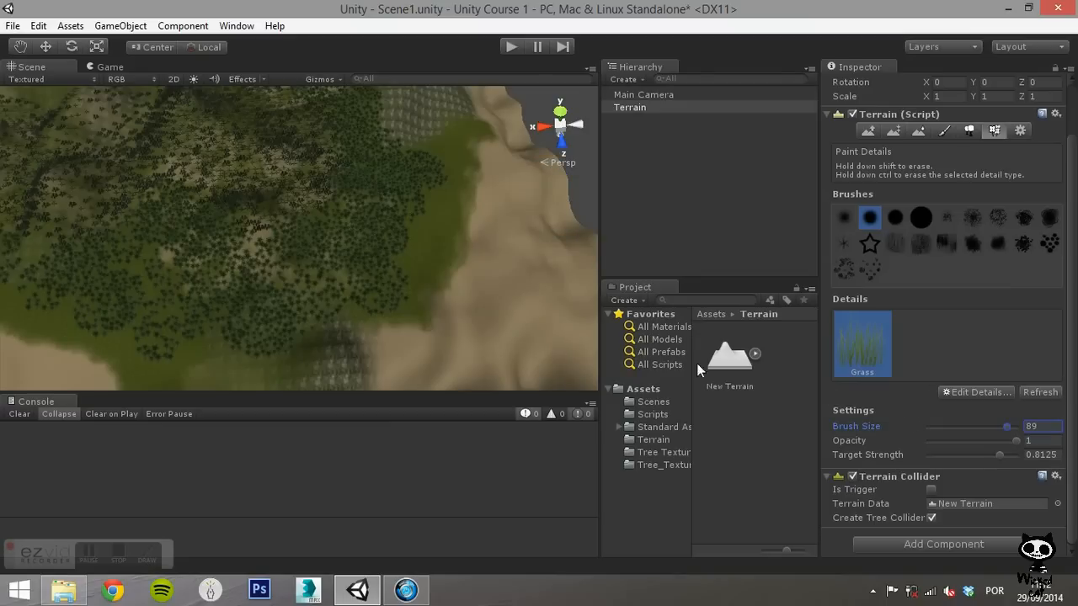
pyautogui.click(186, 341)
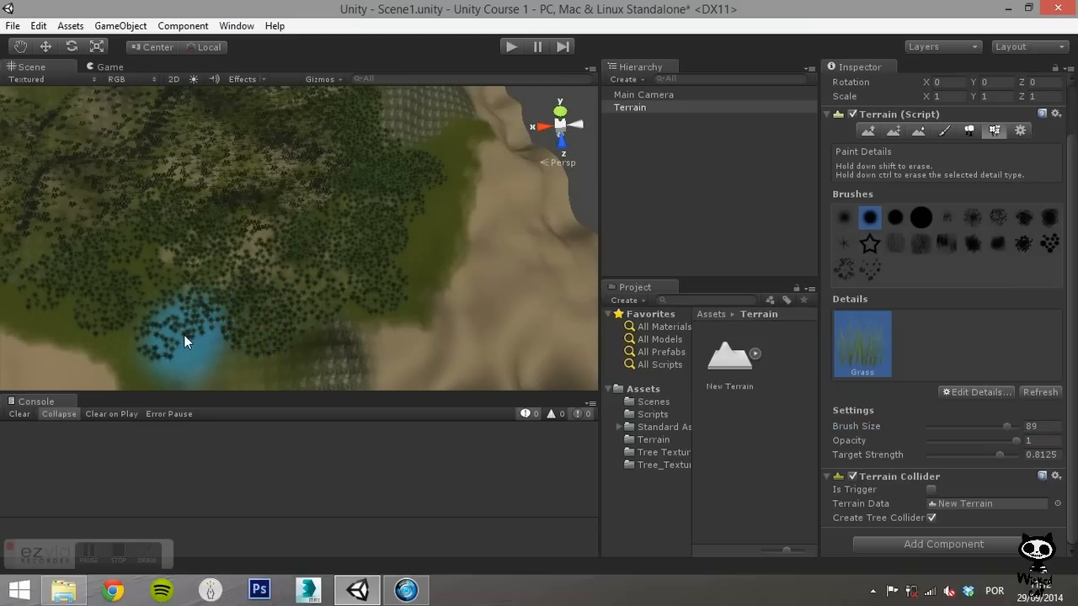
pyautogui.click(327, 242)
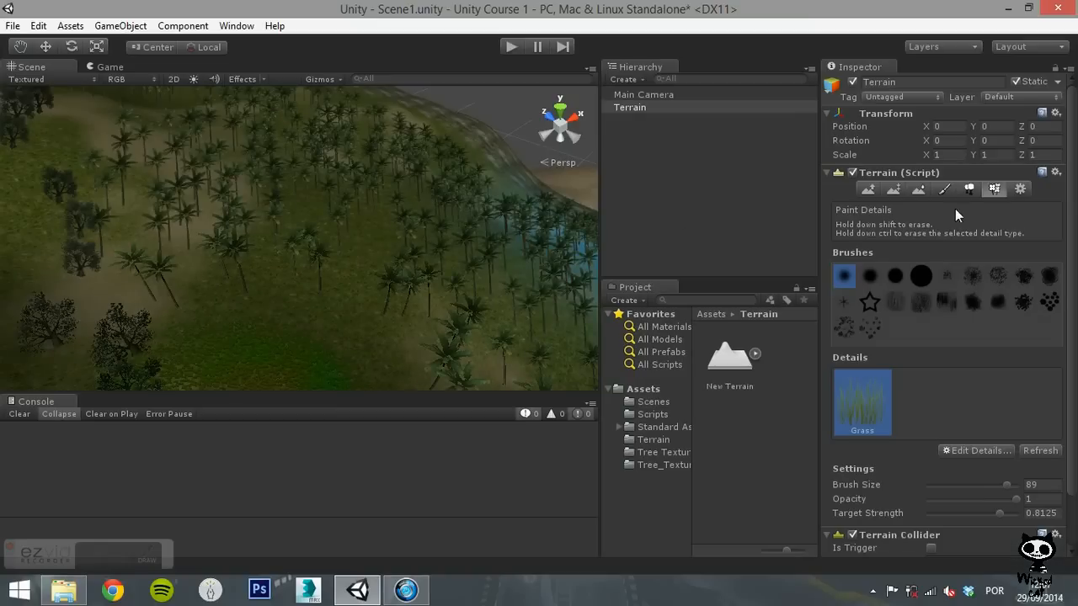
# Show the Terrain Settings tab and scroll through its tree, detail, wind and resolution properties.
pyautogui.click(1018, 189)
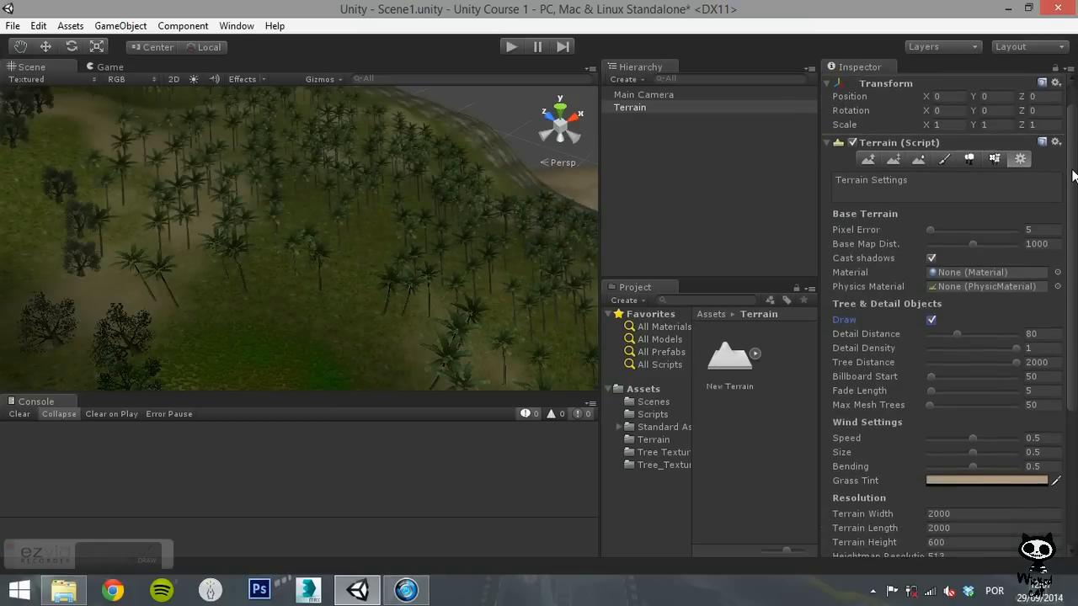
pyautogui.scroll(-3)
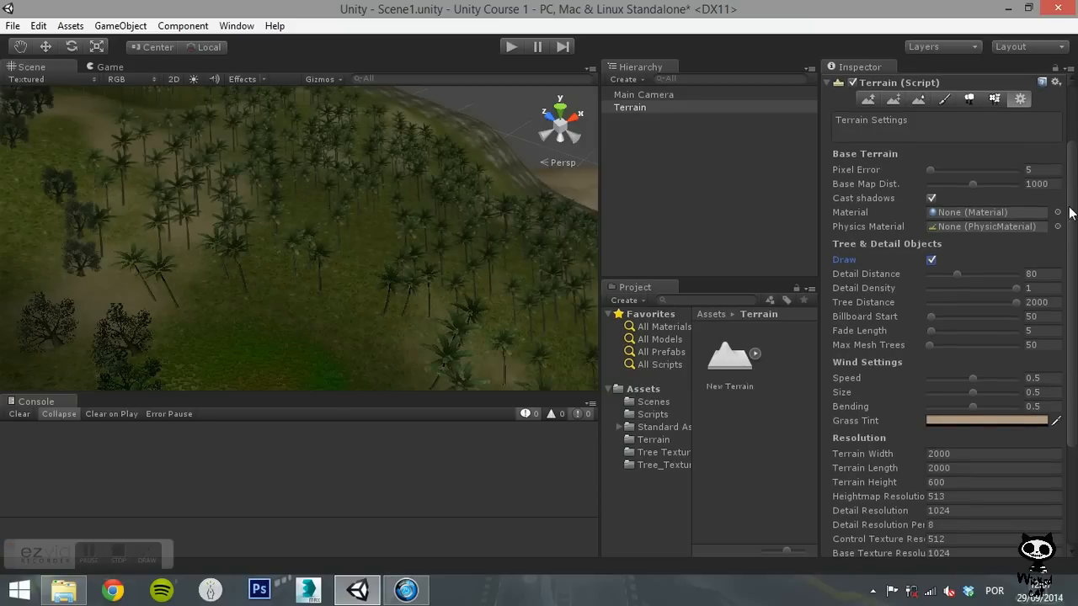
pyautogui.moveTo(1048, 244)
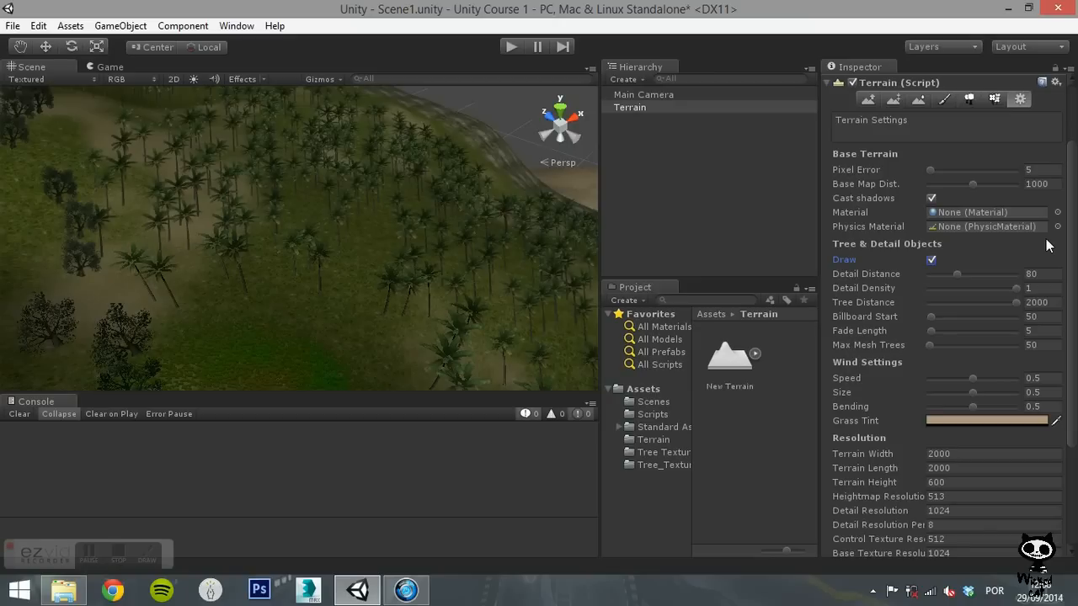
pyautogui.scroll(-3)
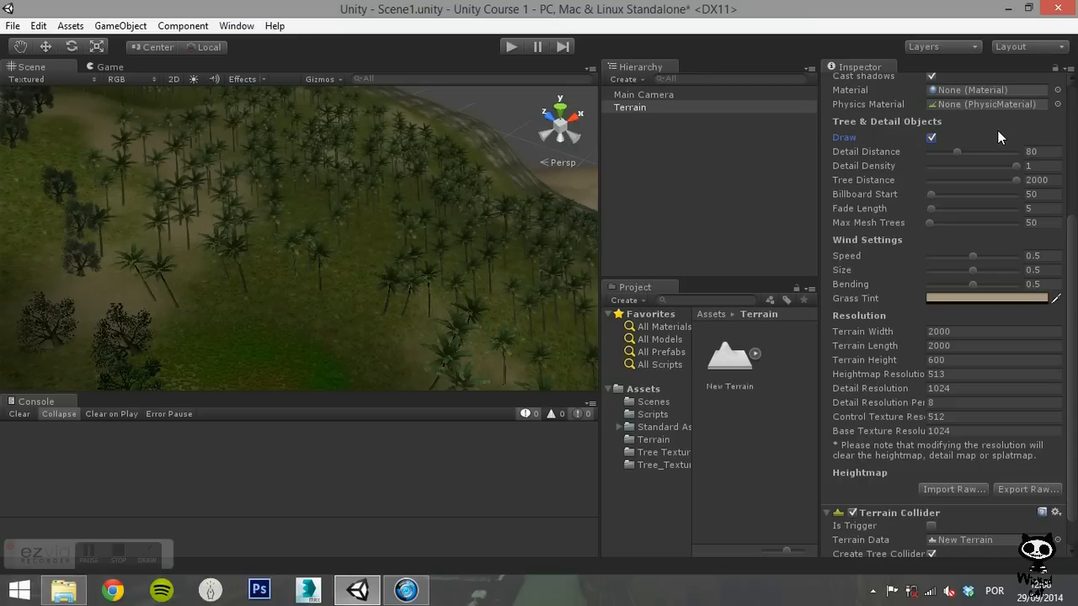
pyautogui.moveTo(987, 130)
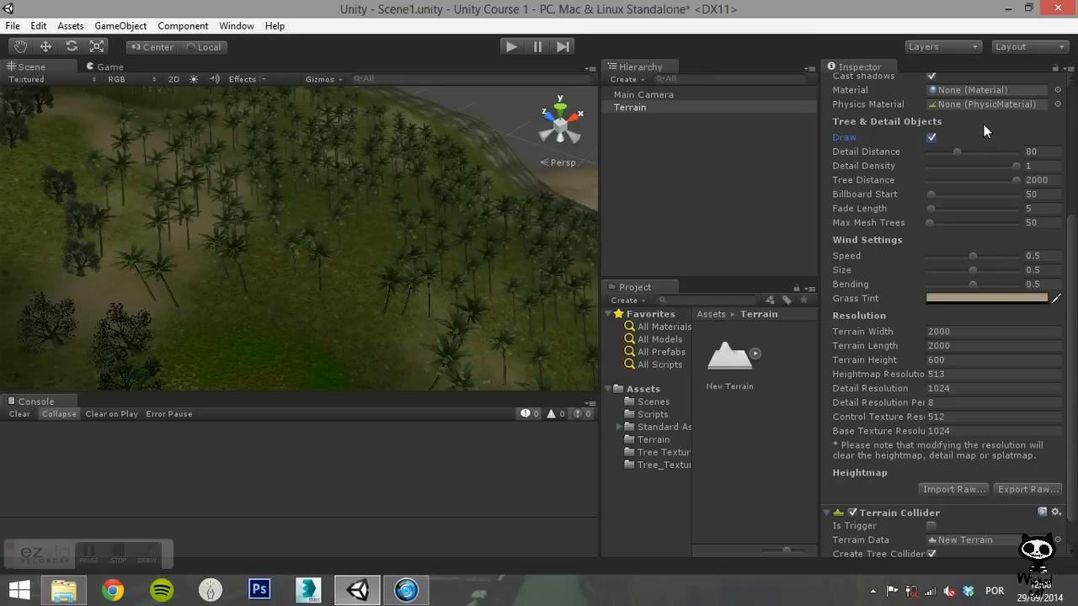